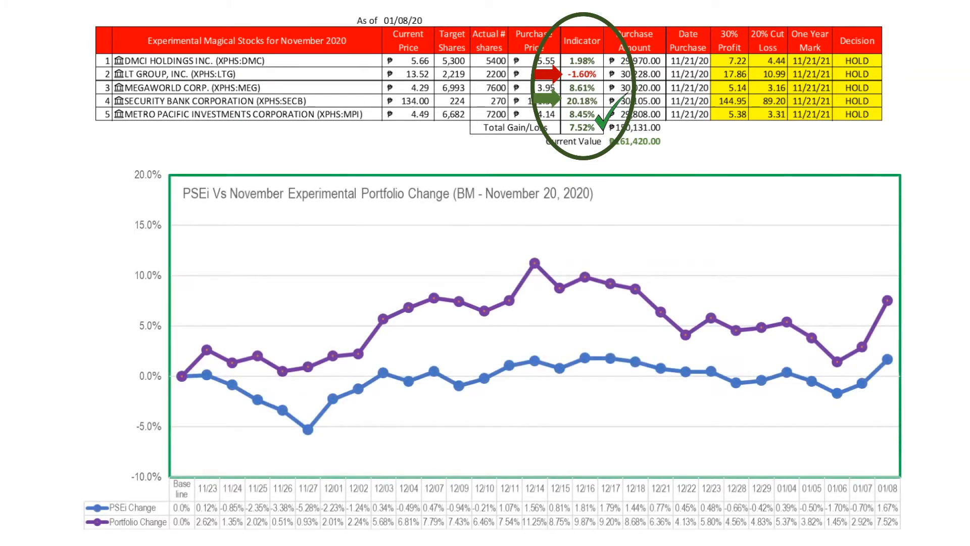
Step: Draw a red horizontal line along the chart's 0% gridline from 12/28 to 01/08
{"action": "left_click_drag", "start_coordinate": [737, 374], "coordinate": [897, 374]}
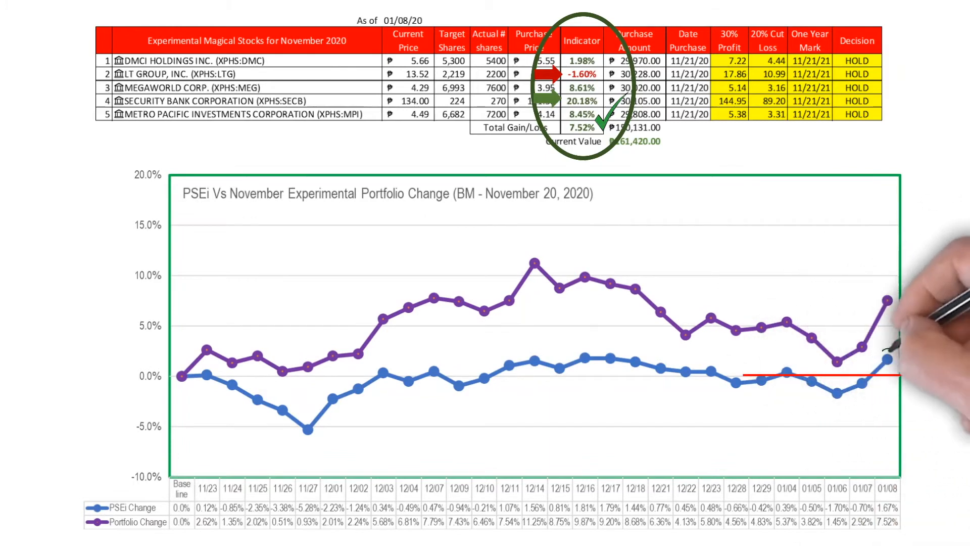